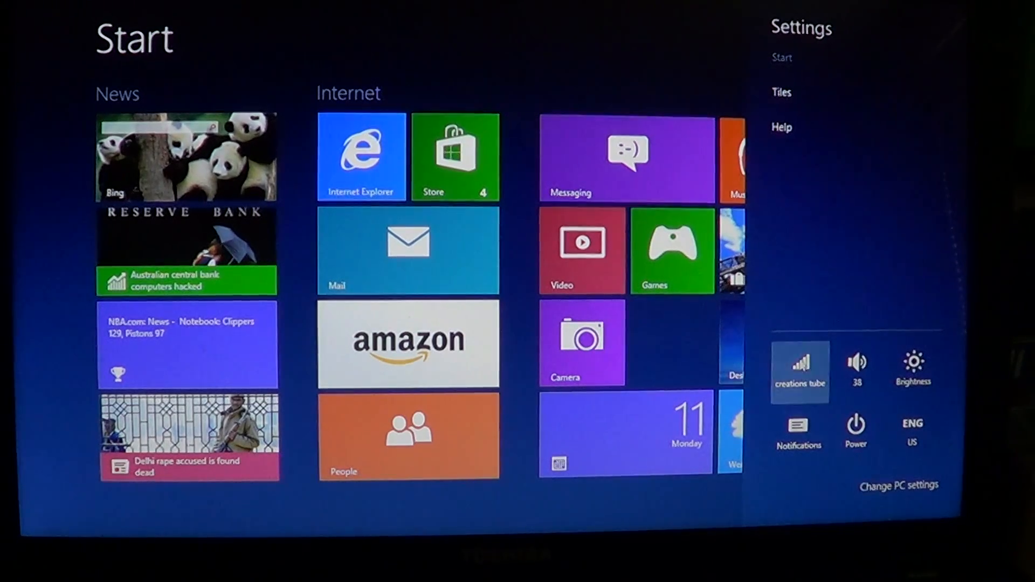
- Open the Networks pane from the network icon in the Settings charm
click(799, 367)
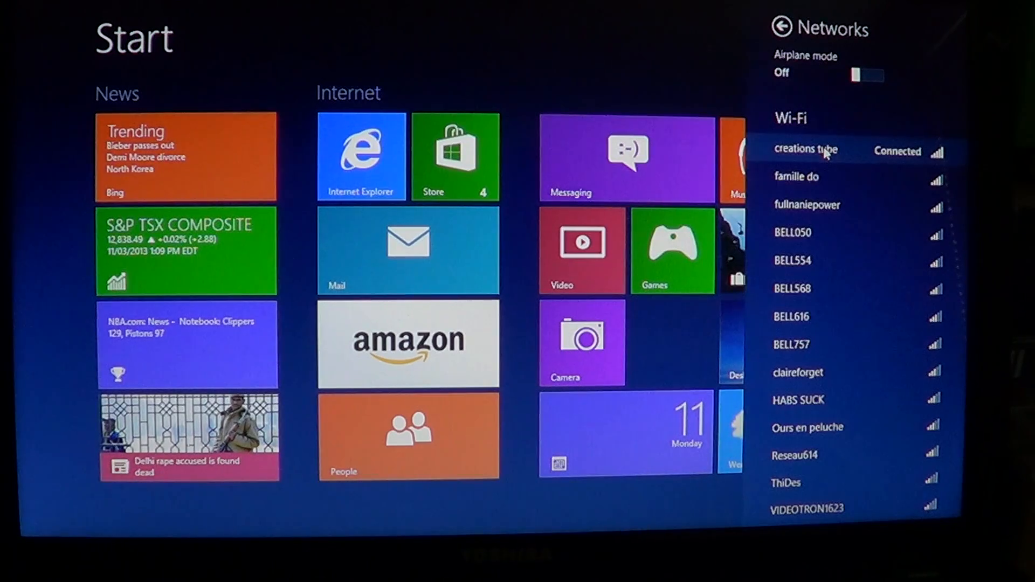
- Bring up the context menu for the connected 'creations tube' network
right_click(806, 149)
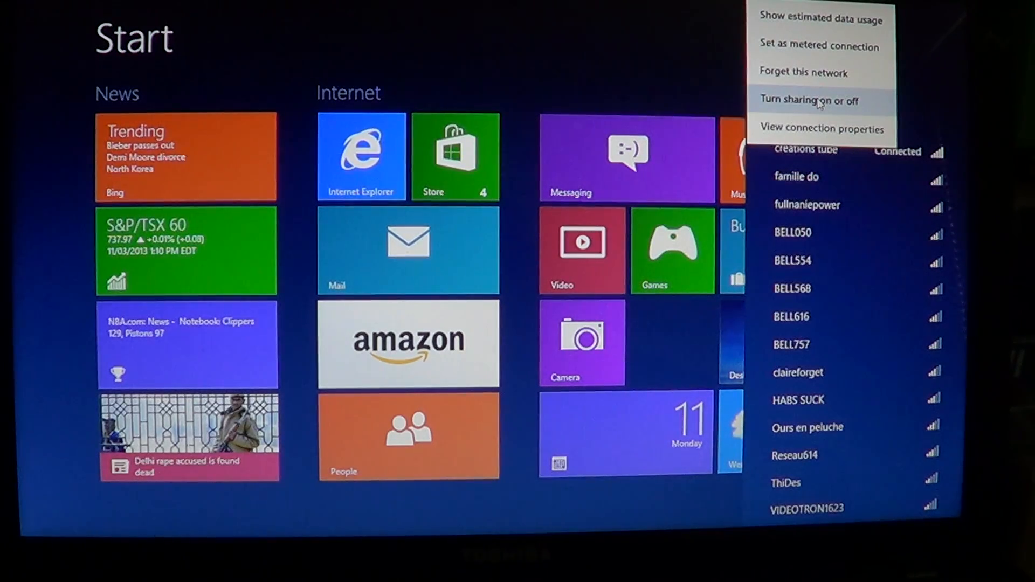
- Choose 'Turn sharing on or off' for the 'creations tube' network
click(811, 100)
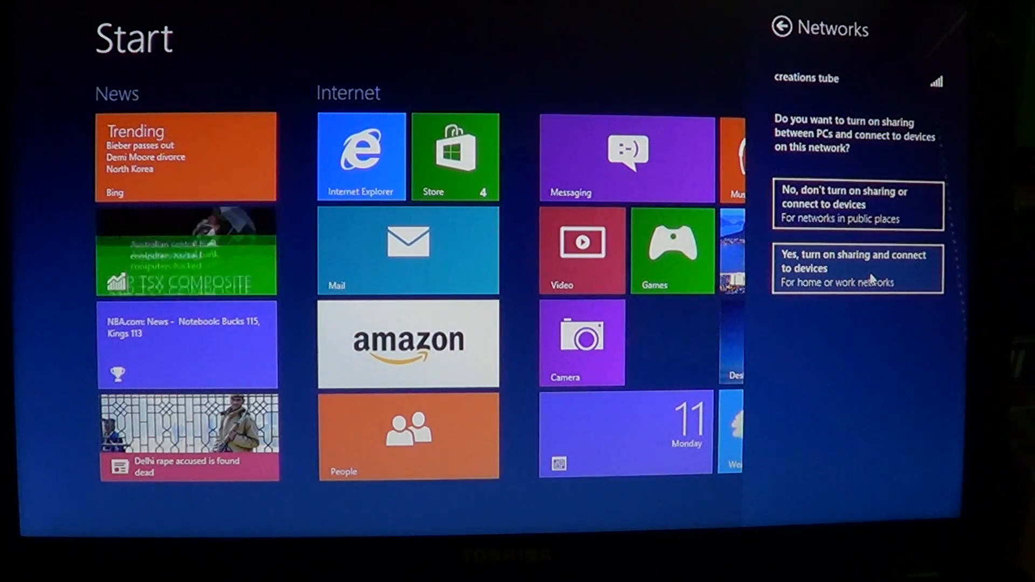
- Confirm 'Yes, turn on sharing and connect to devices' for 'creations tube'
click(856, 268)
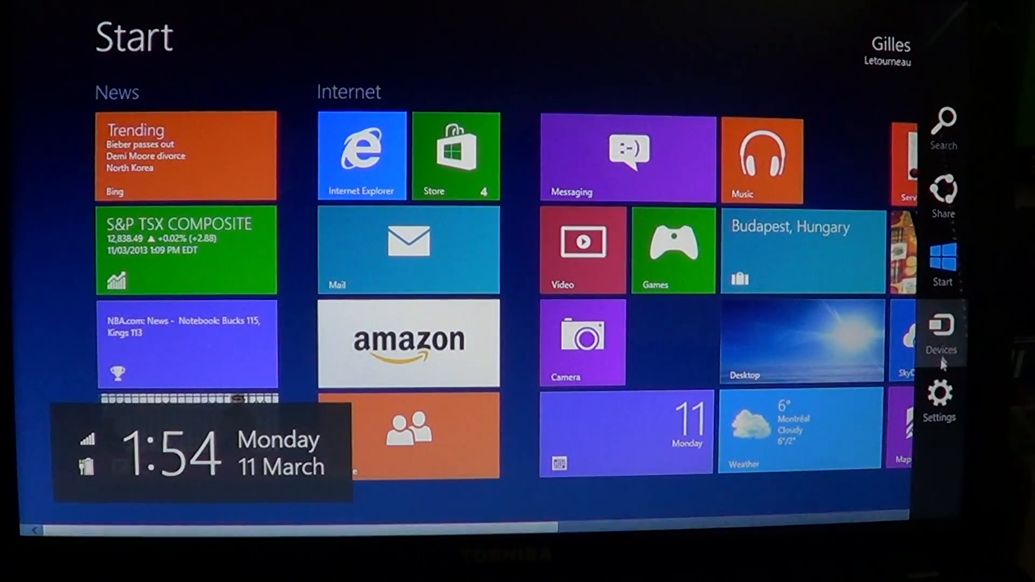
- Reopen Settings and the Wi-Fi list, then the 'creations tube' context menu
click(940, 396)
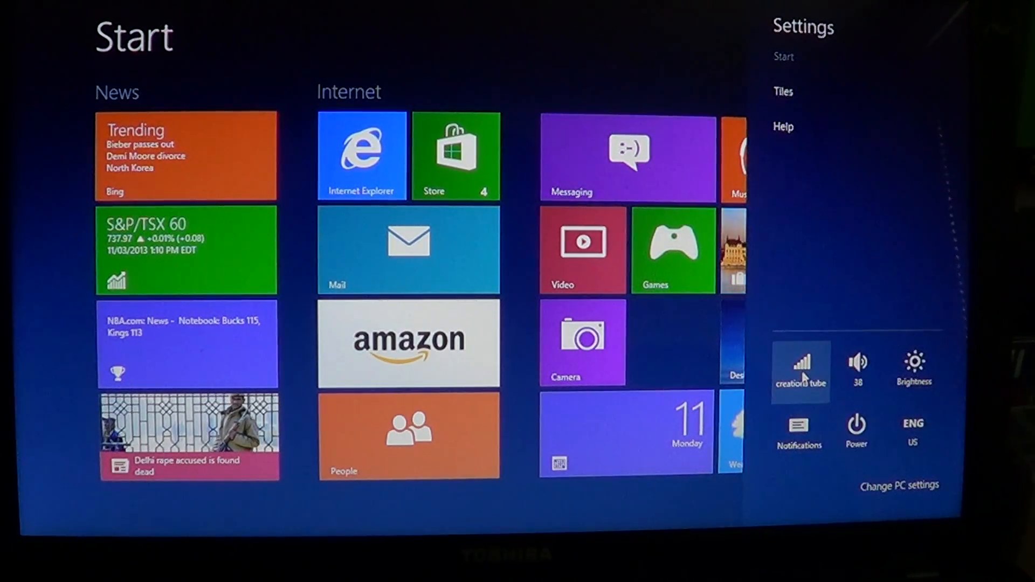
click(799, 367)
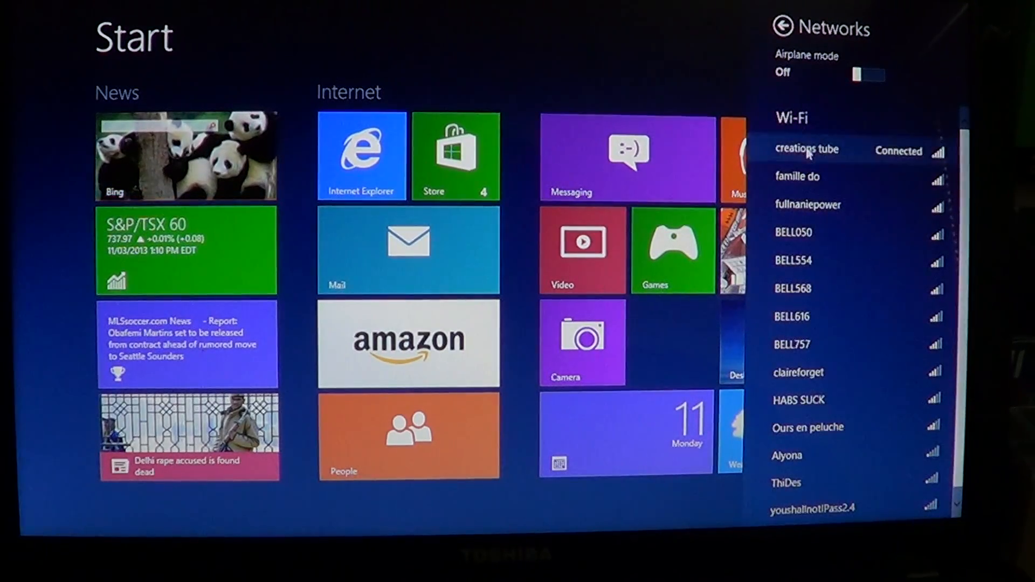
right_click(807, 150)
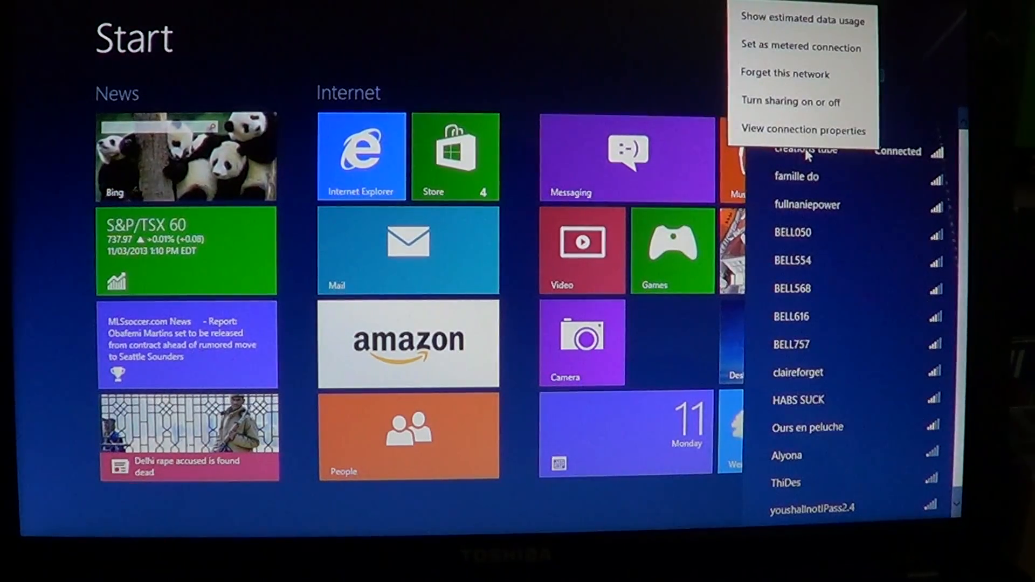